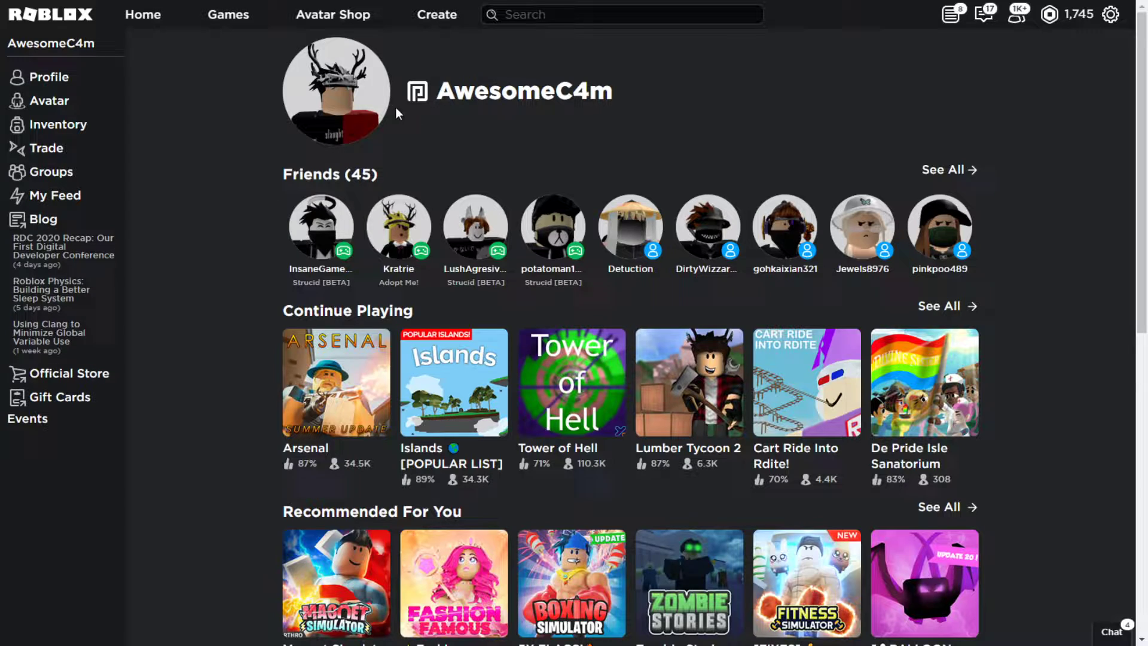
{"action": "mouse_move", "coordinate": [388, 123]}
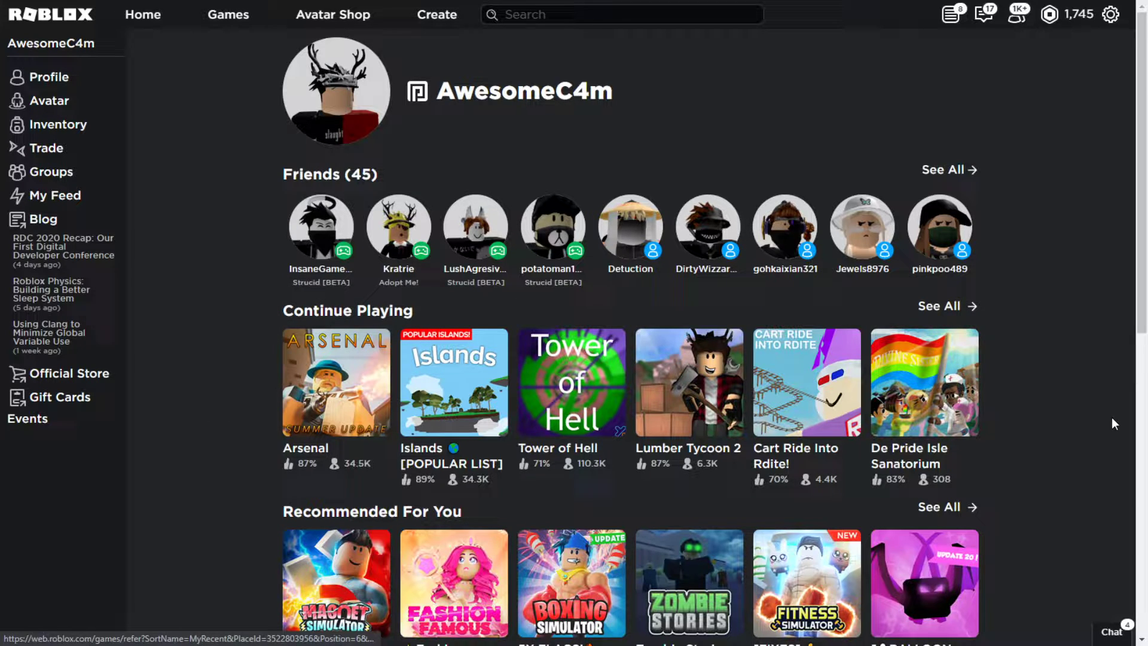
{"action": "mouse_move", "coordinate": [50, 100]}
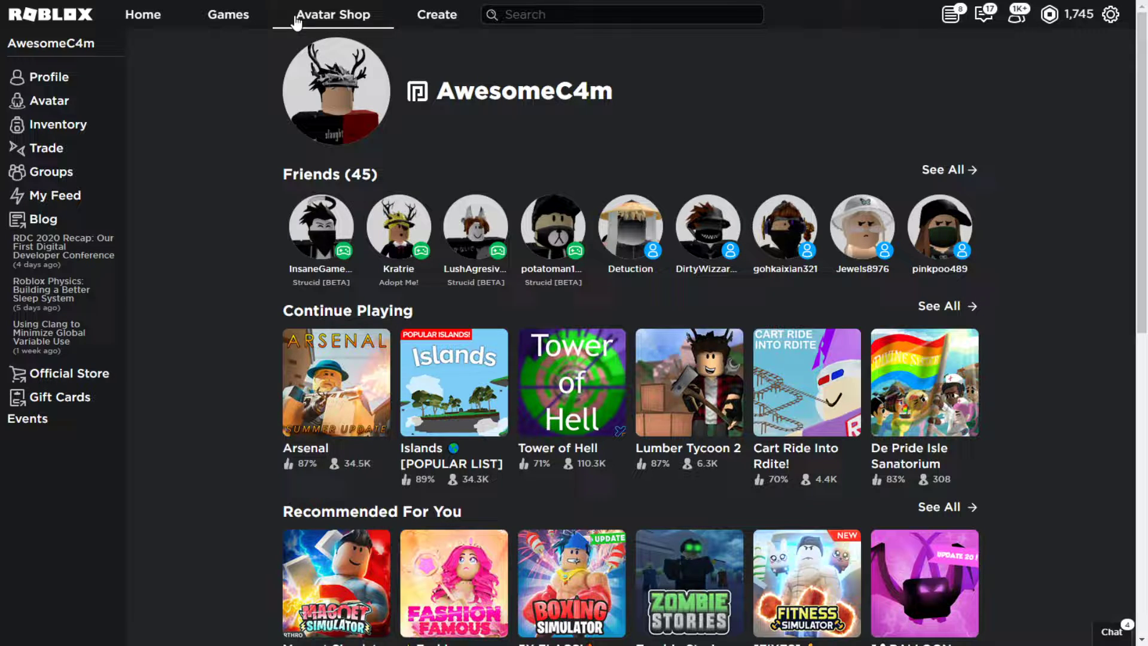
Browse All Featured Items sorted by Recently Updated, scrolling down to the Adorable Puppy face
{"action": "left_click", "coordinate": [332, 14]}
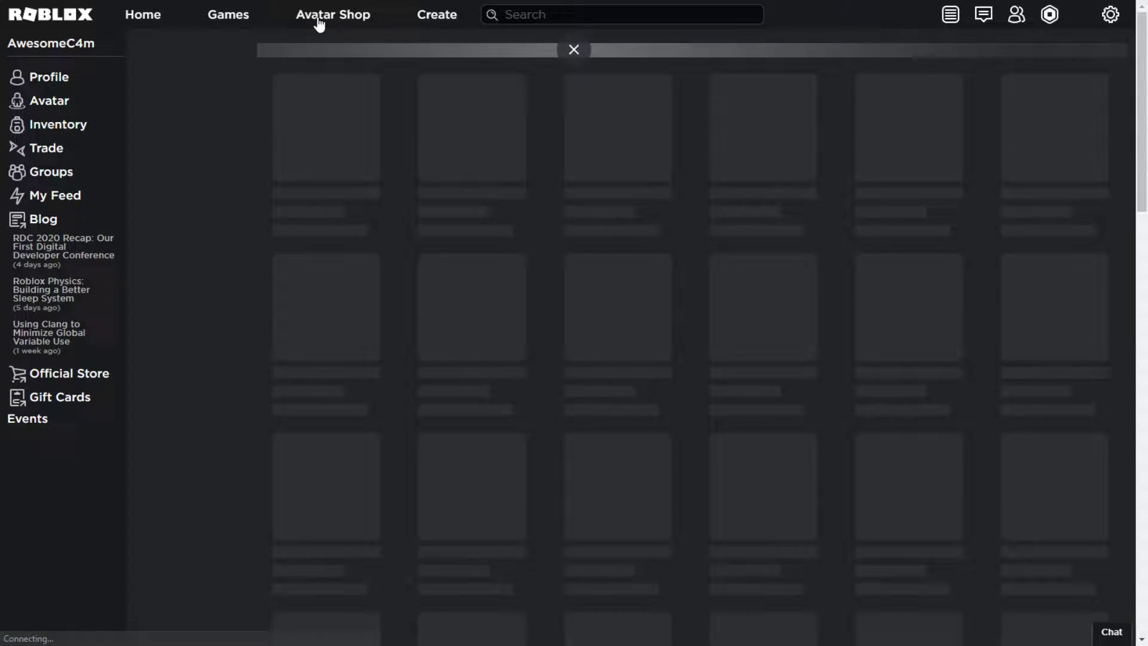
{"action": "left_click", "coordinate": [332, 13]}
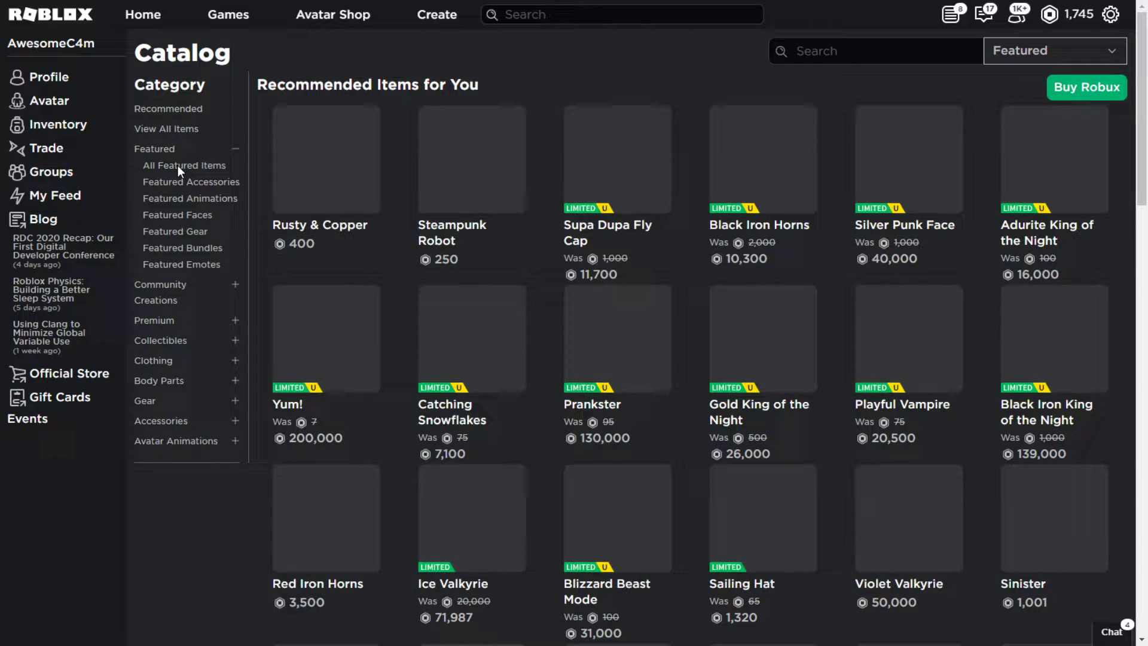
{"action": "left_click", "coordinate": [184, 165]}
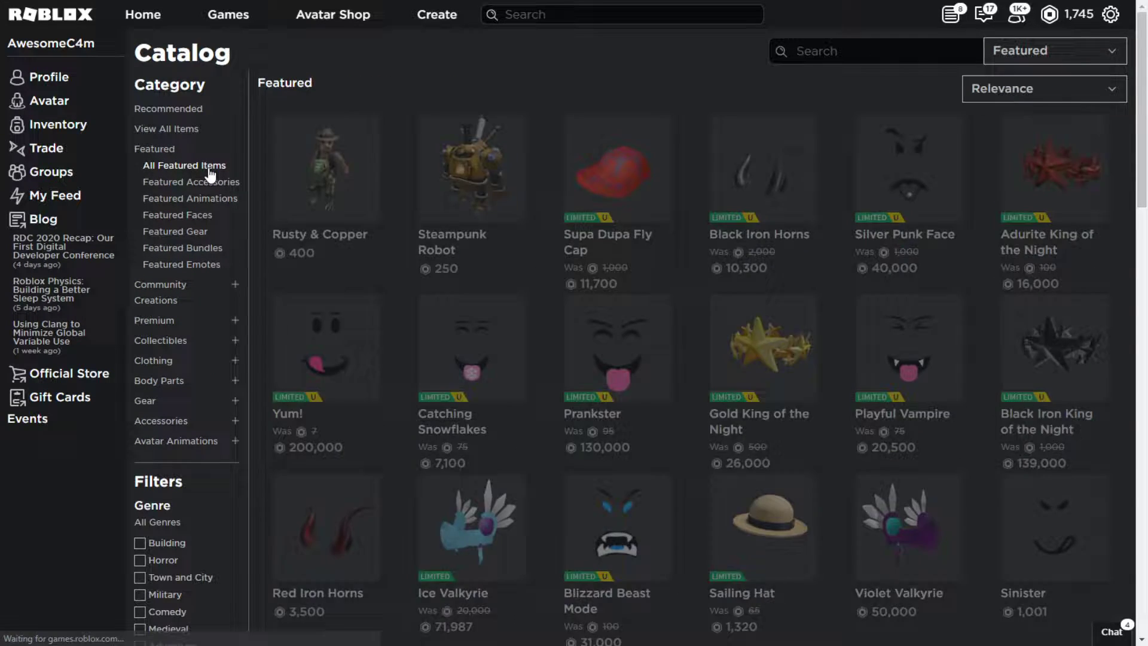
{"action": "left_click", "coordinate": [1043, 88]}
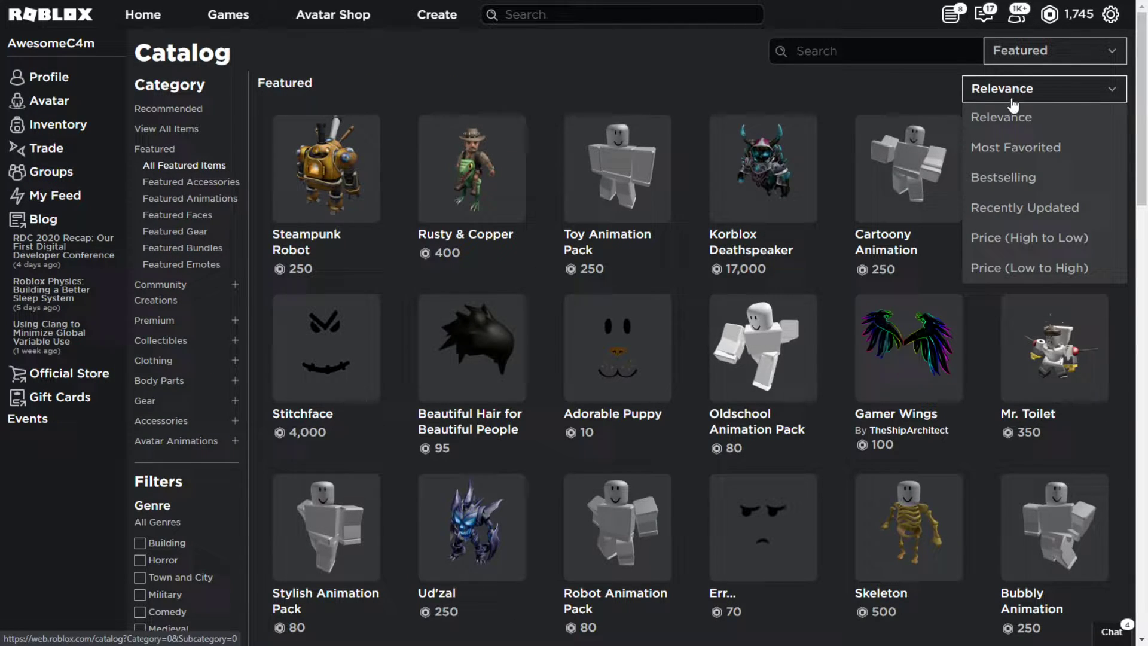
{"action": "left_click", "coordinate": [1024, 207]}
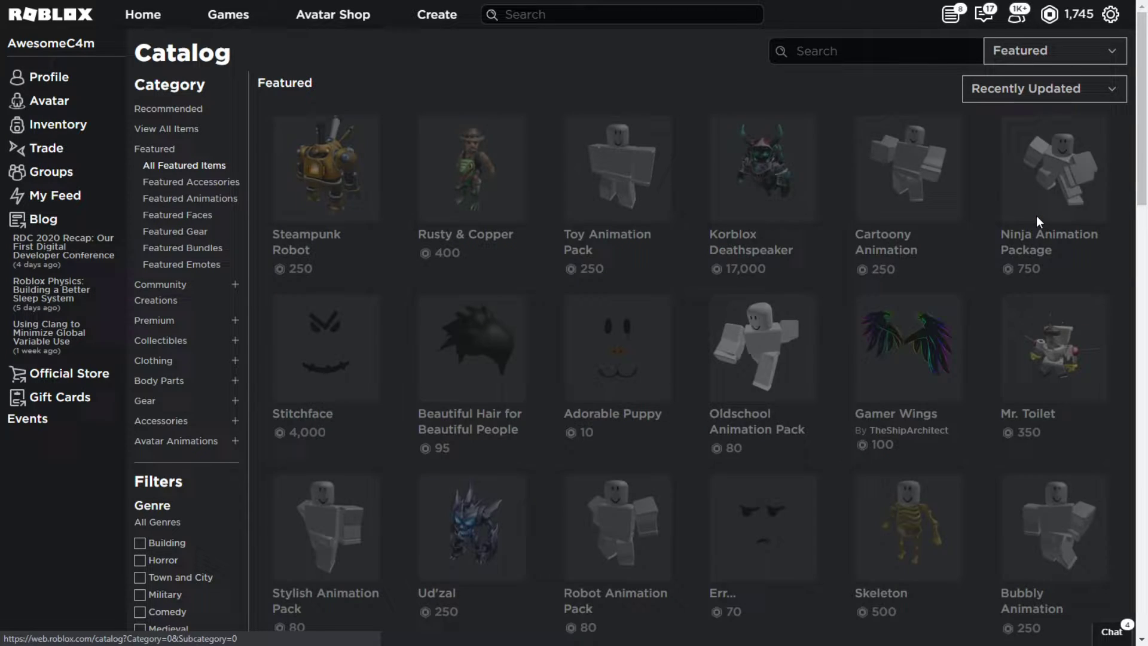
{"action": "scroll", "scroll_direction": "down", "scroll_amount": 3}
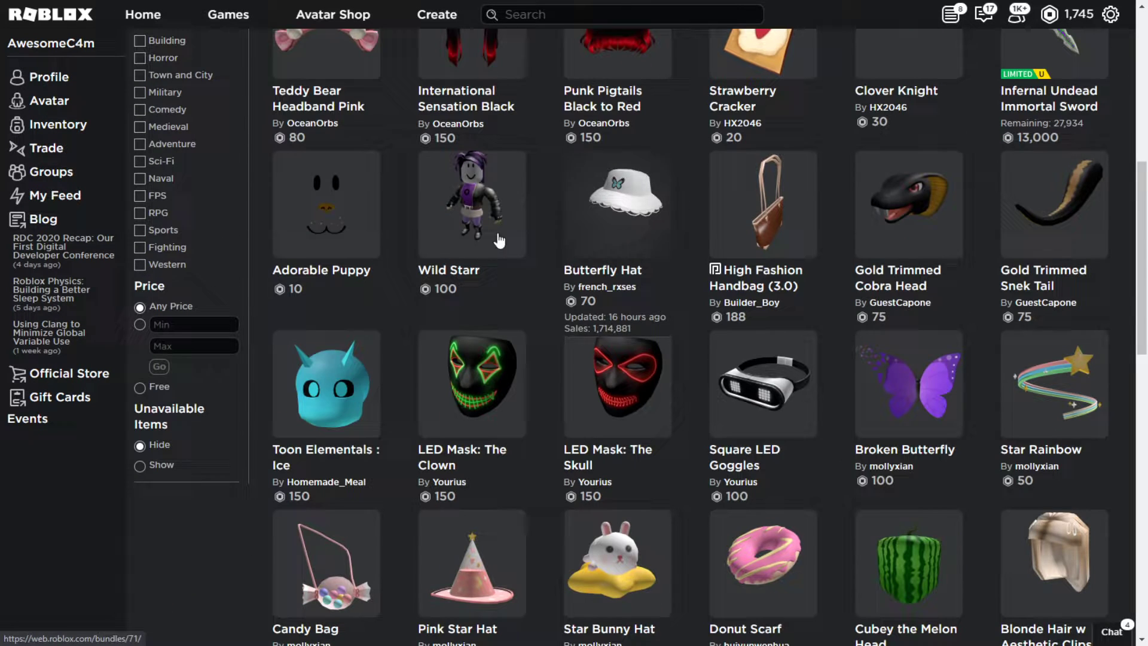
{"action": "mouse_move", "coordinate": [326, 257]}
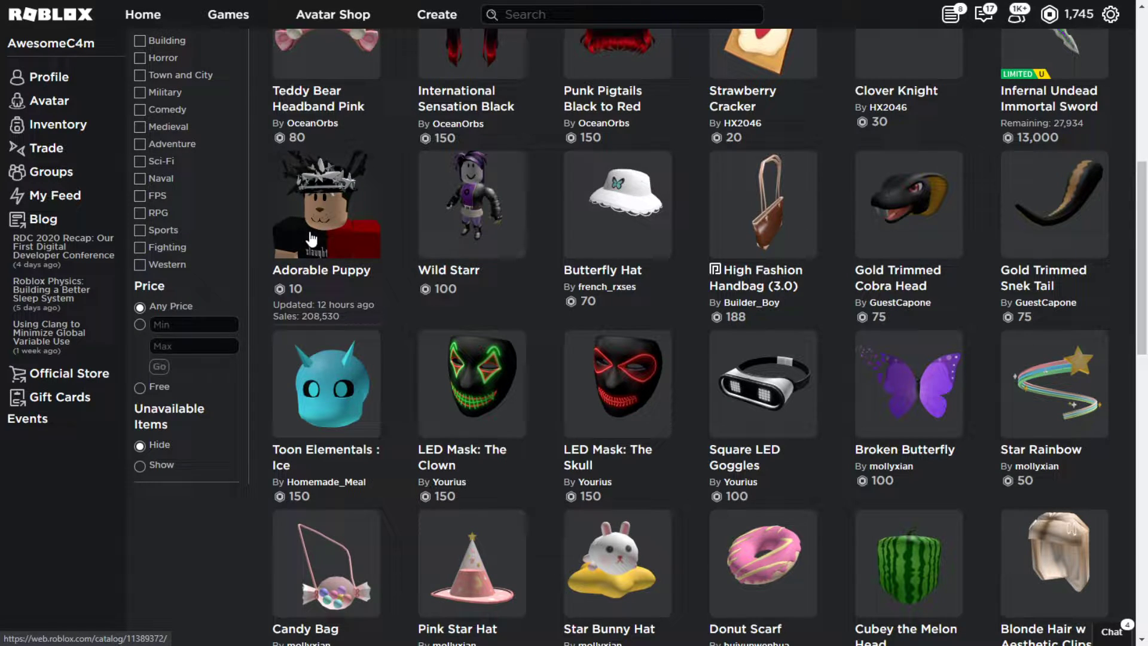
Confirm the Adorable Puppy face is owned, then reach the Avatar Editor's clothing categories
{"action": "left_click", "coordinate": [326, 204]}
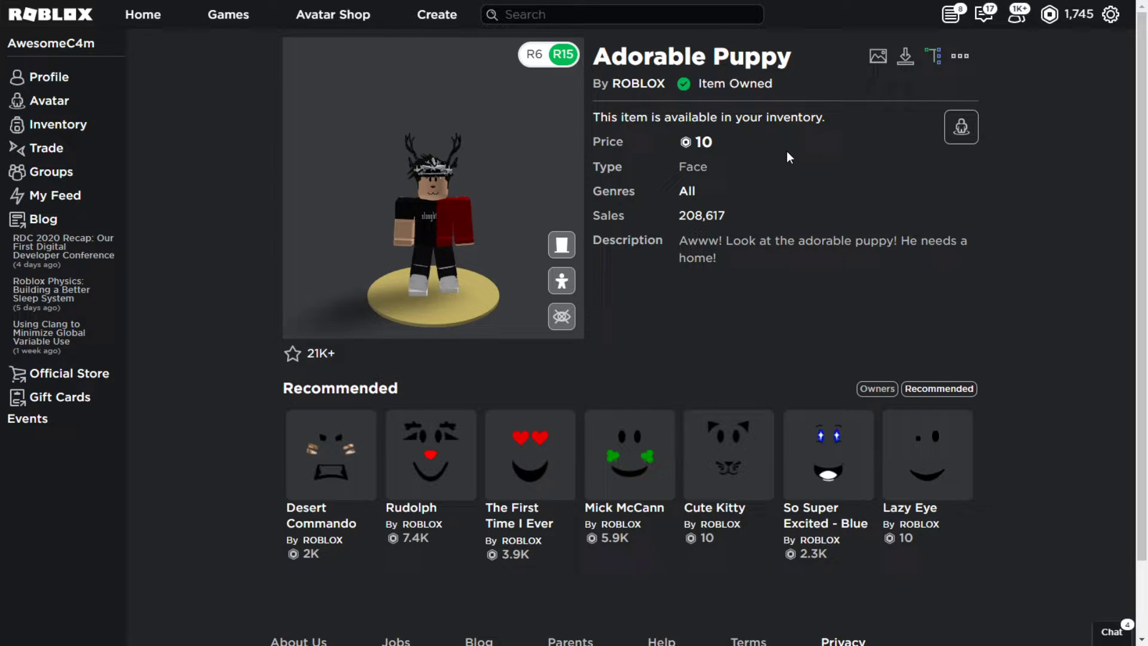
{"action": "mouse_move", "coordinate": [885, 207]}
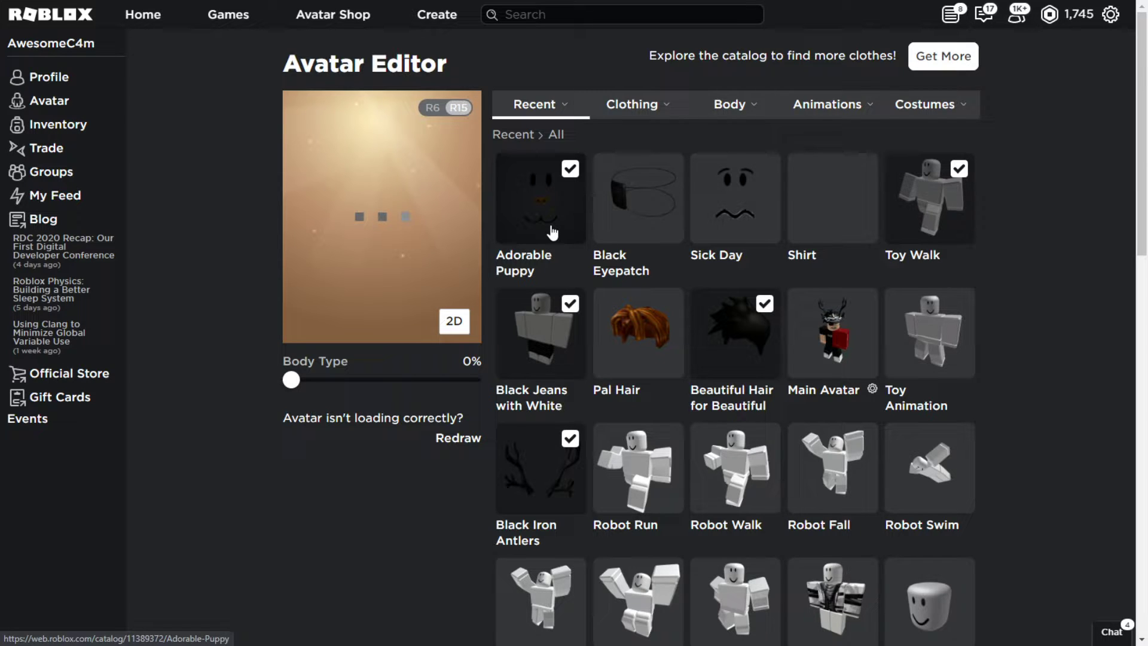
{"action": "left_click", "coordinate": [633, 104]}
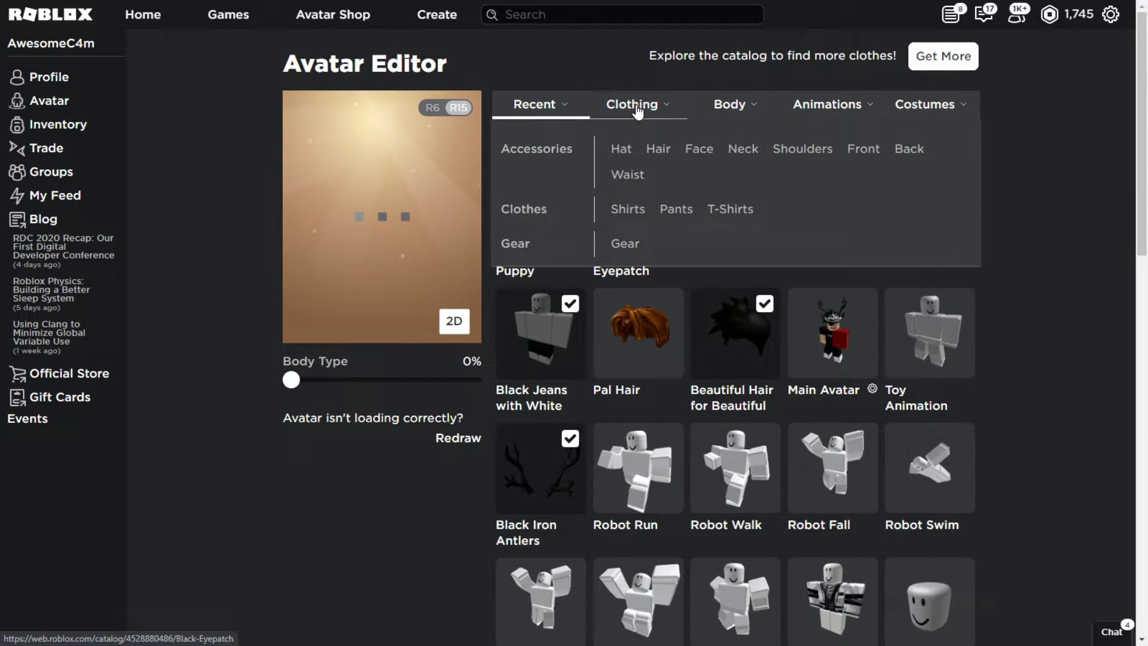
Go to the AwesomeC4m profile page to view the current avatar
{"action": "left_click", "coordinate": [619, 149]}
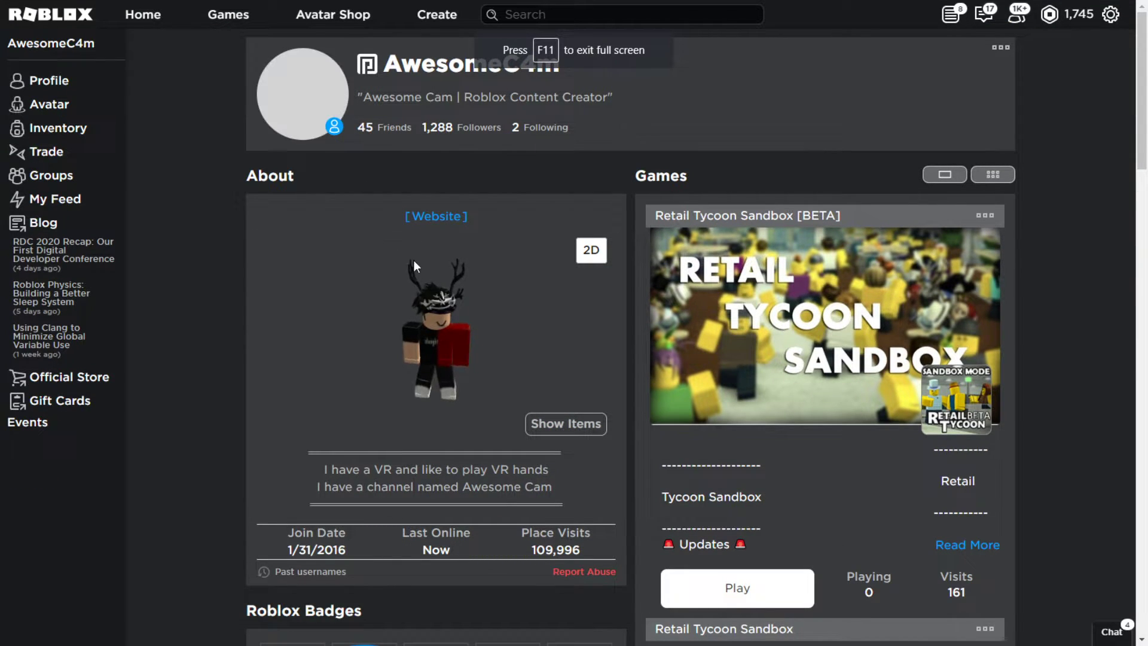
Review the Avatar Editor's Recent items, then return to the home page
{"action": "key", "text": "f11"}
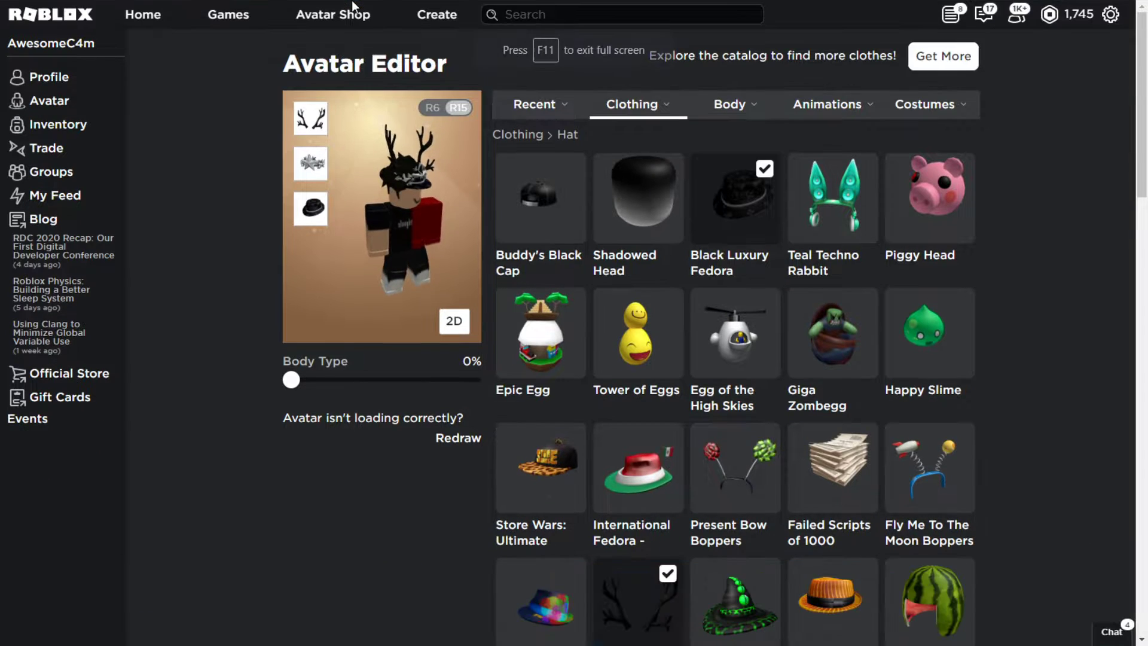
{"action": "left_click", "coordinate": [534, 104]}
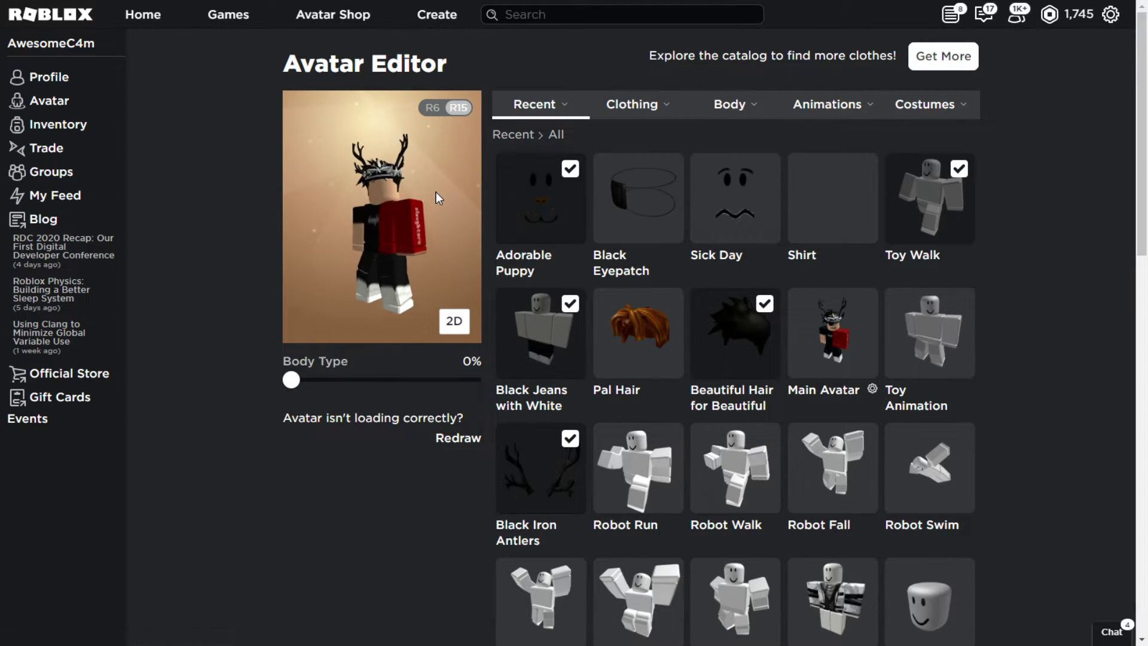
{"action": "left_click", "coordinate": [142, 14]}
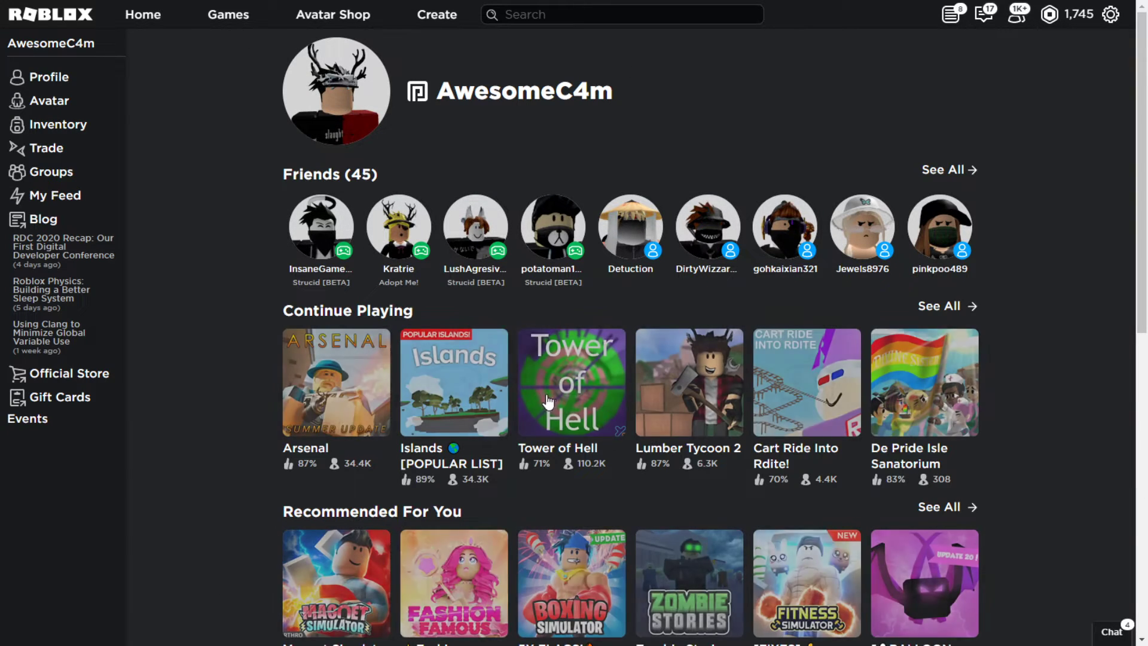
Launch Tower of Hell from its Continue Playing game page
{"action": "left_click", "coordinate": [572, 382]}
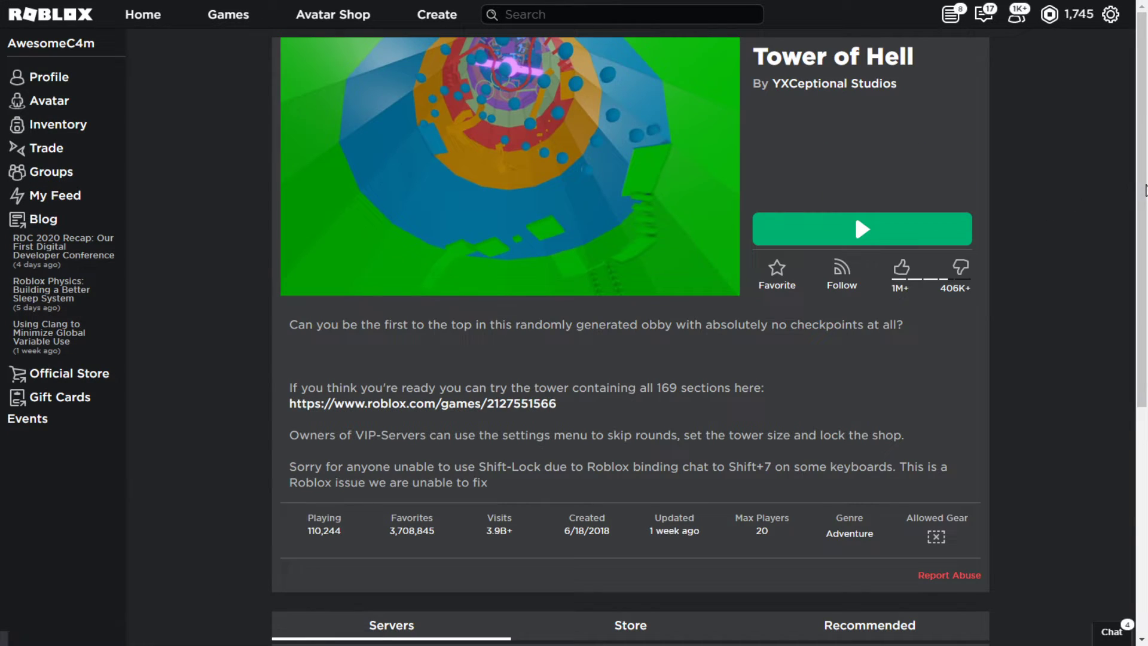
{"action": "left_click", "coordinate": [861, 228]}
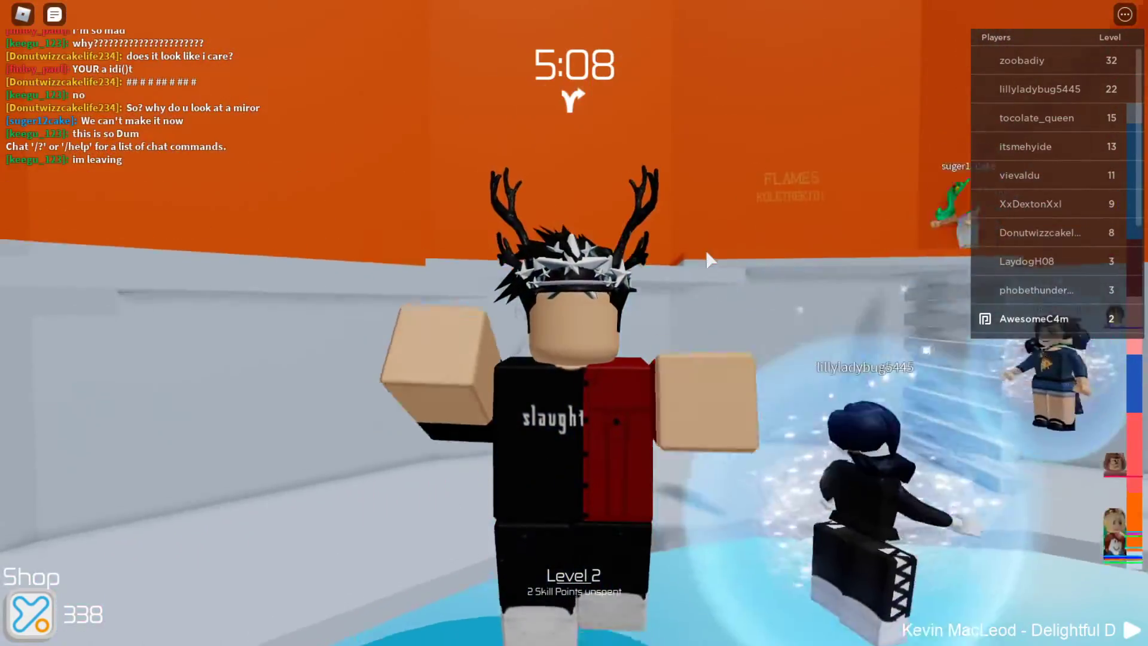
{"action": "mouse_move", "coordinate": [709, 258]}
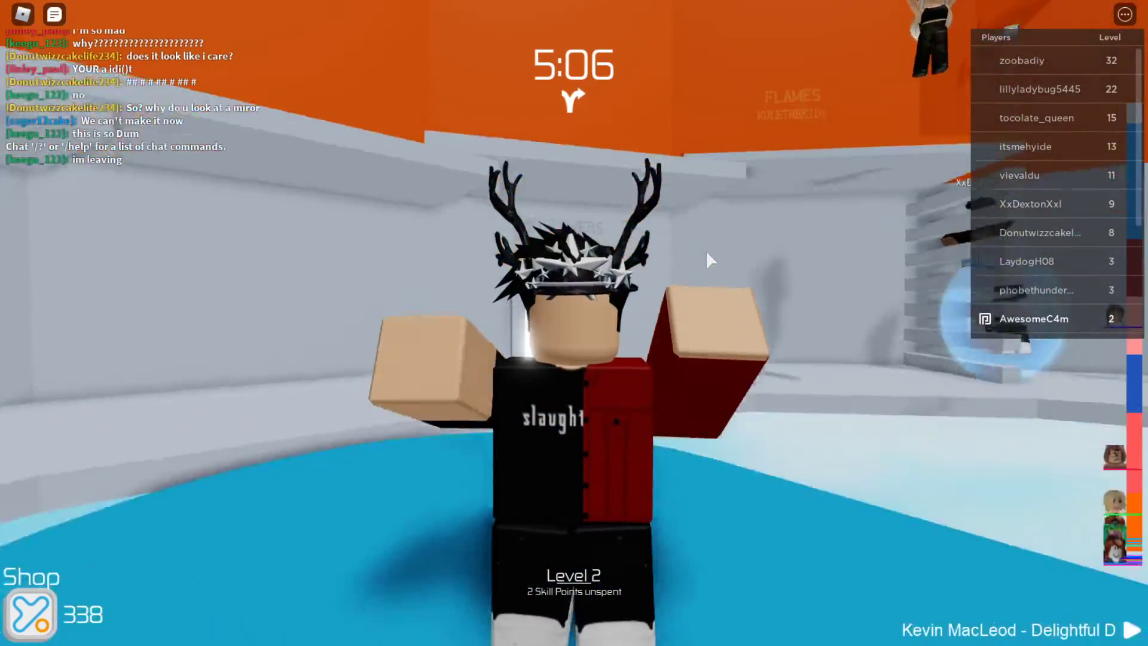